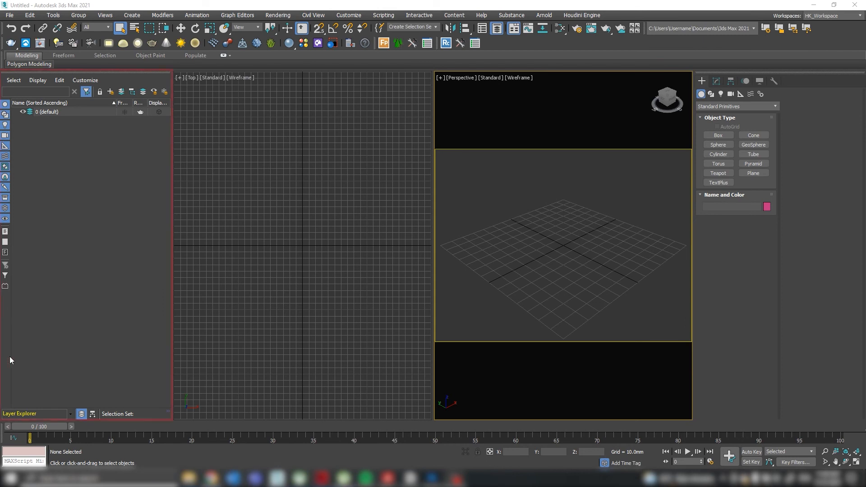
mouse_move(74, 150)
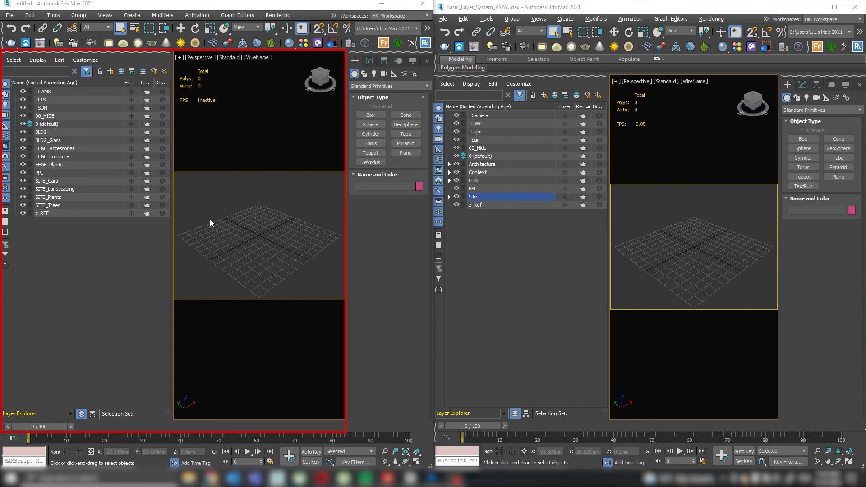
mouse_move(200, 225)
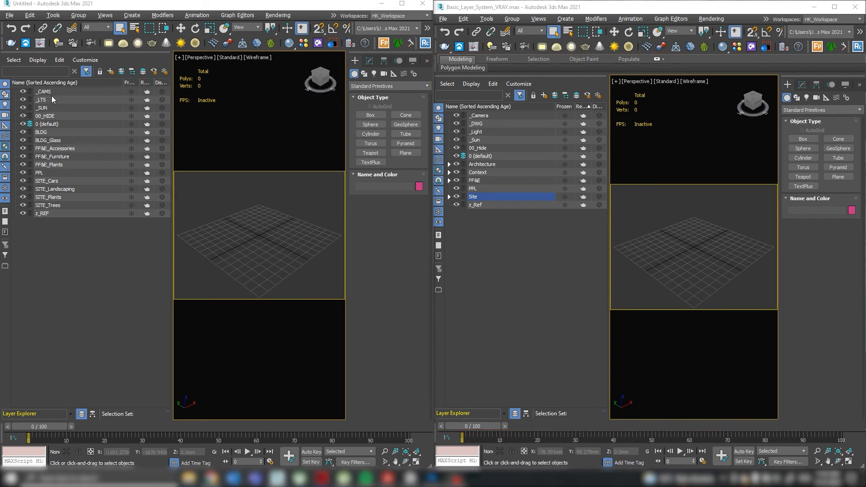
click(479, 115)
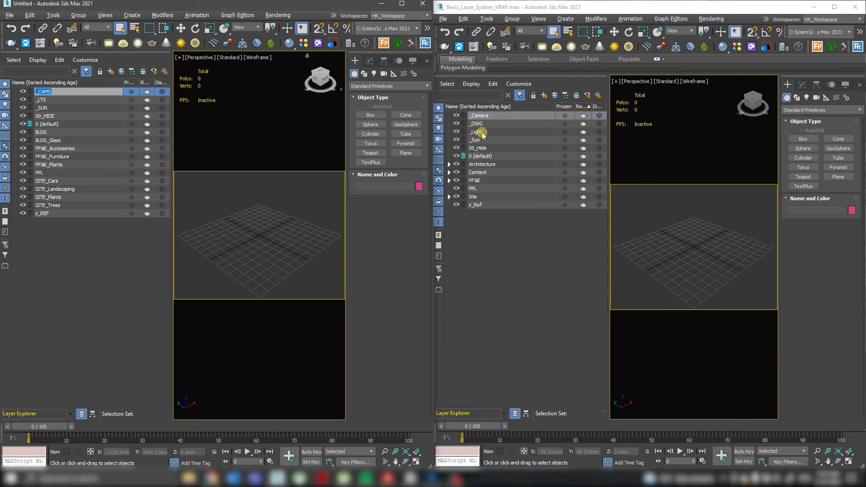
click(478, 132)
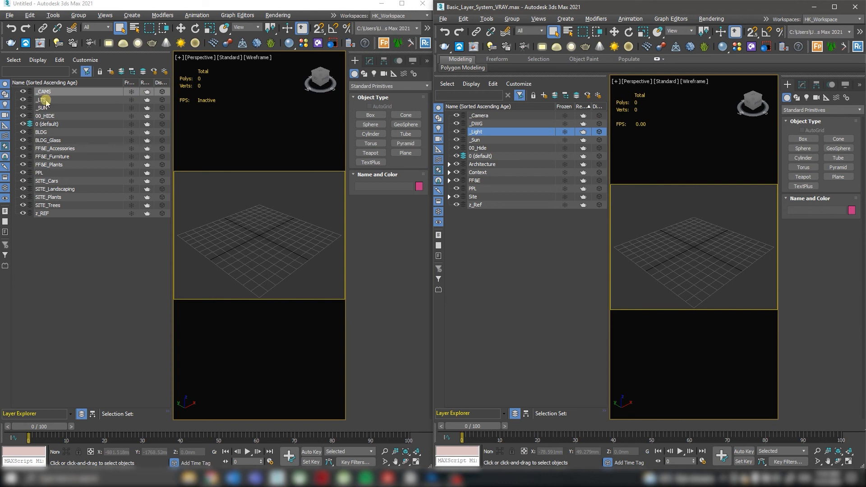
click(41, 99)
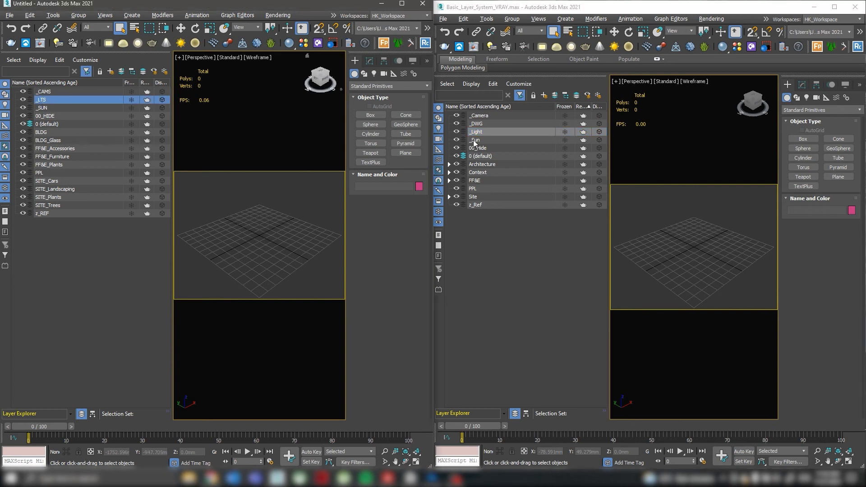
click(474, 139)
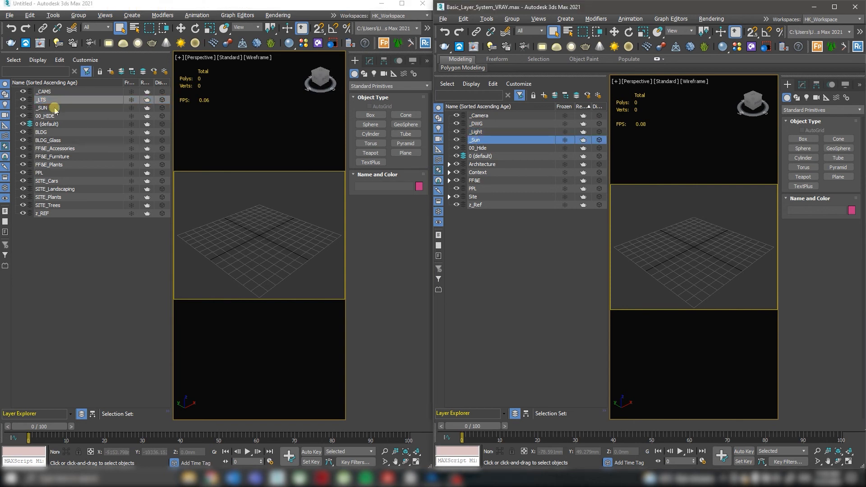
click(39, 108)
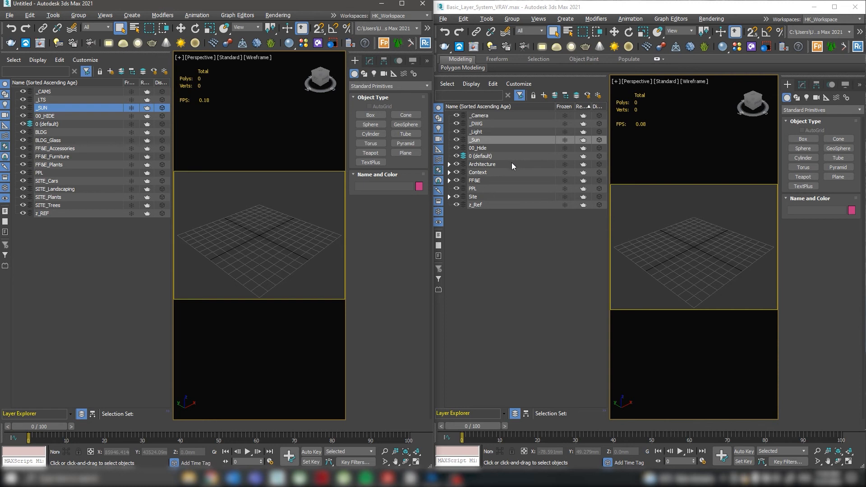
click(473, 187)
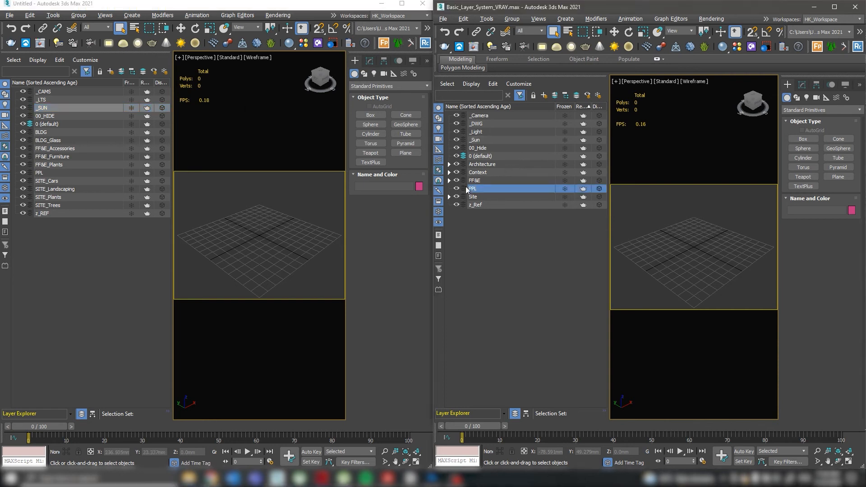
click(39, 172)
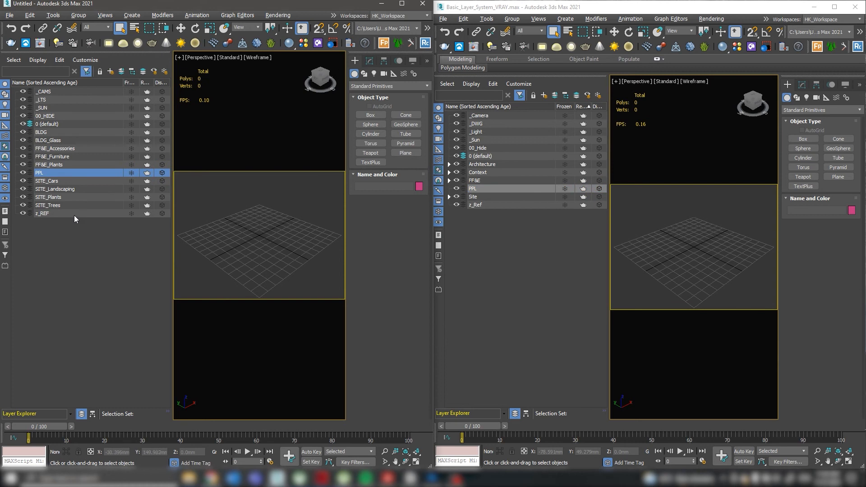
click(42, 213)
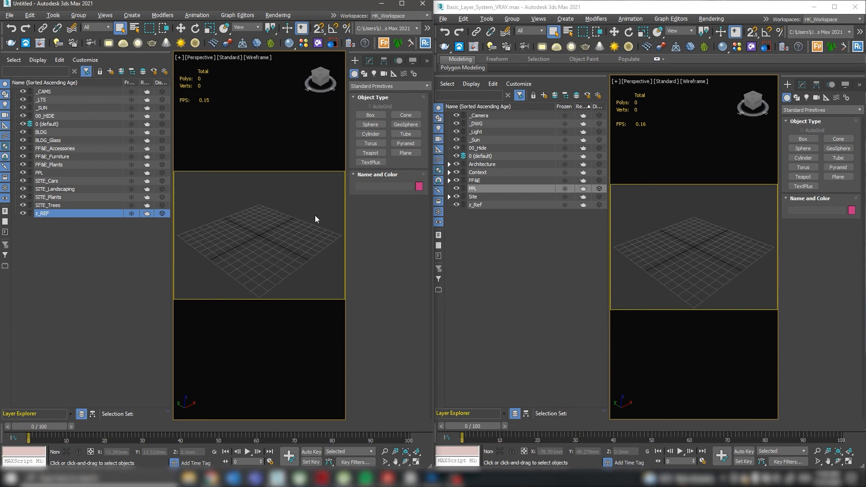
double_click(41, 213)
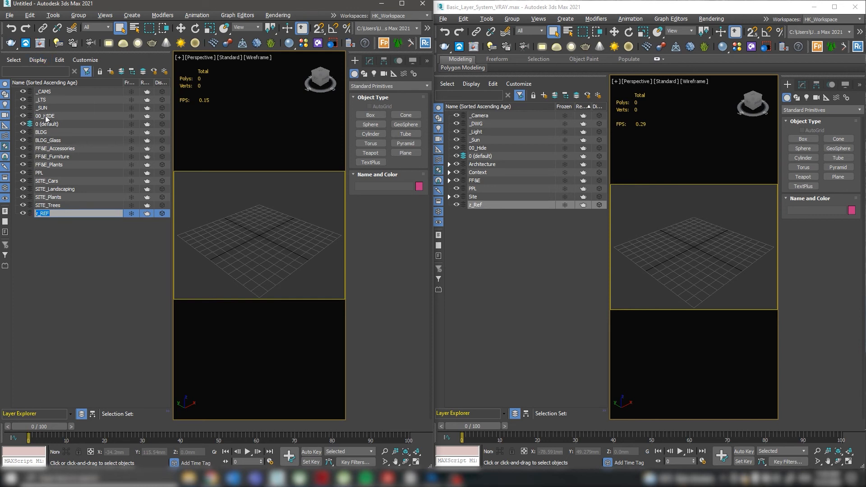
click(43, 116)
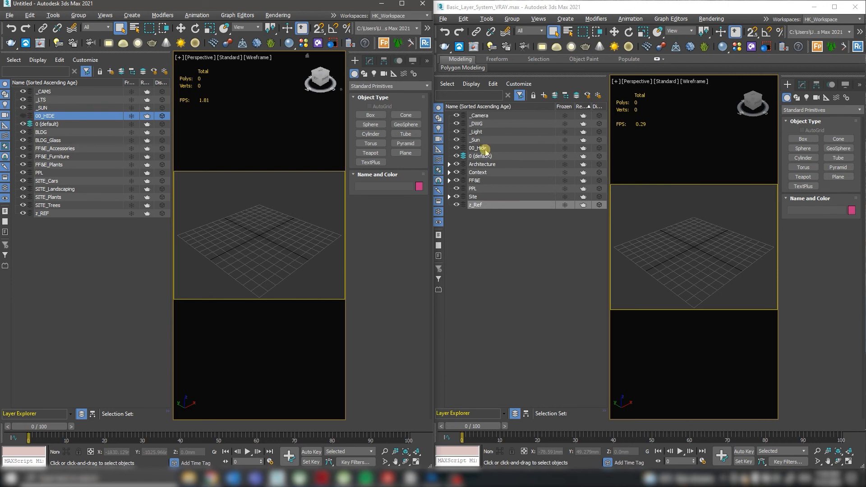
click(478, 148)
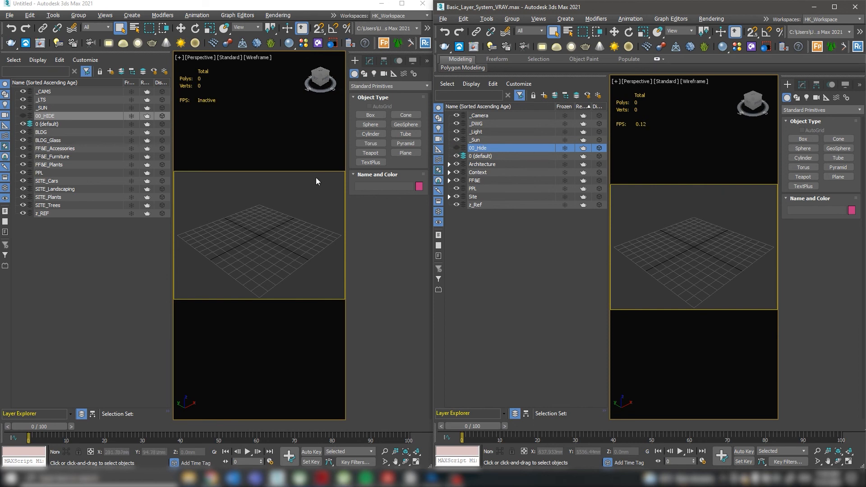
mouse_move(181, 150)
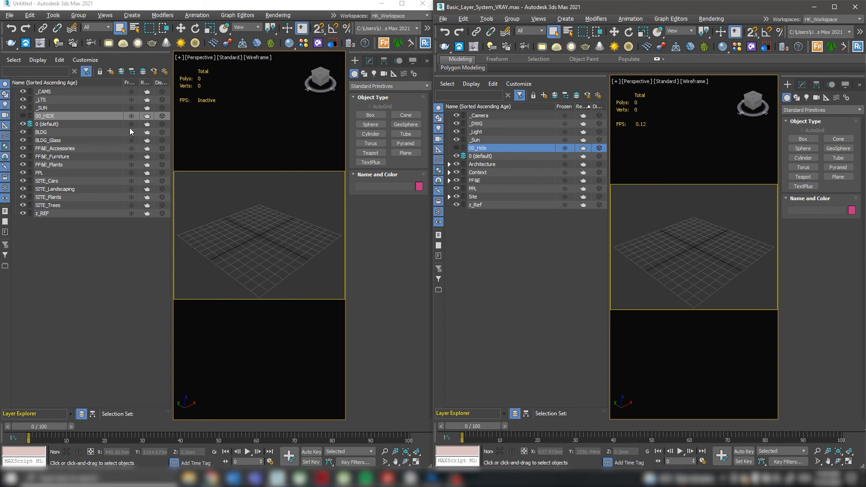
click(40, 131)
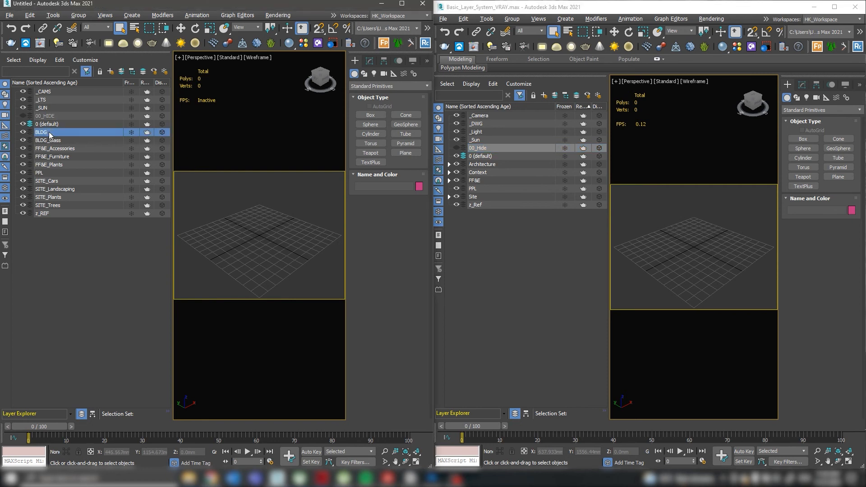
mouse_move(66, 135)
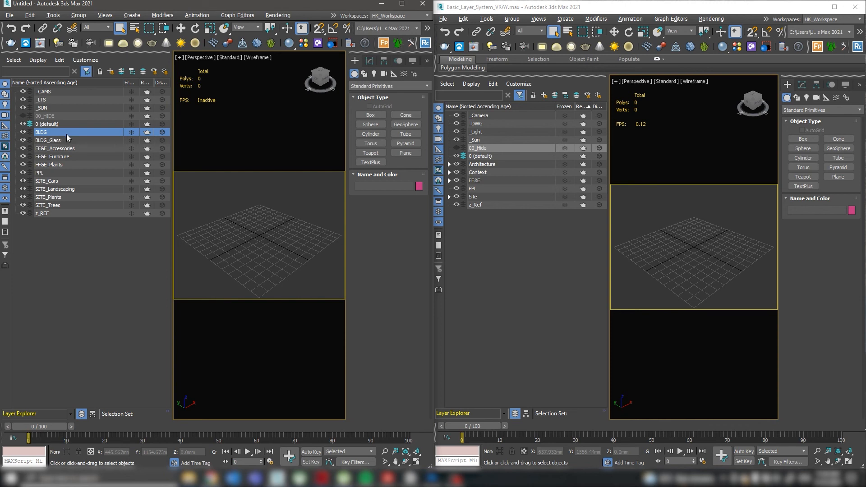
mouse_move(49, 140)
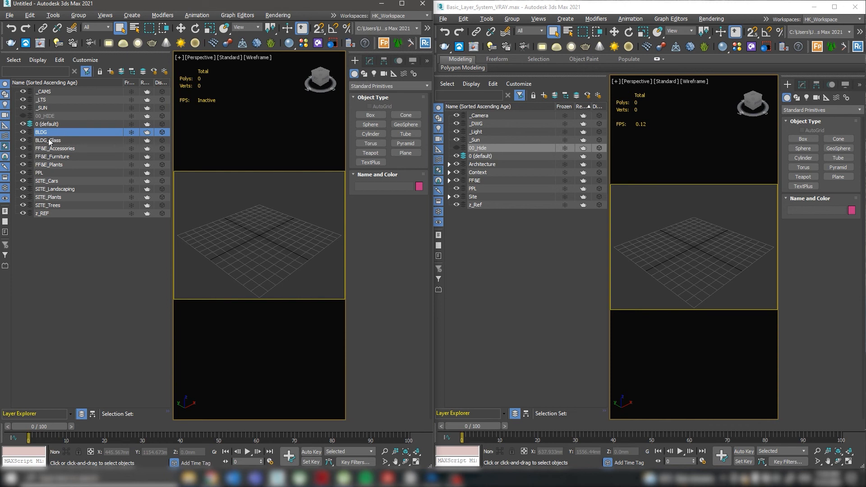
click(49, 140)
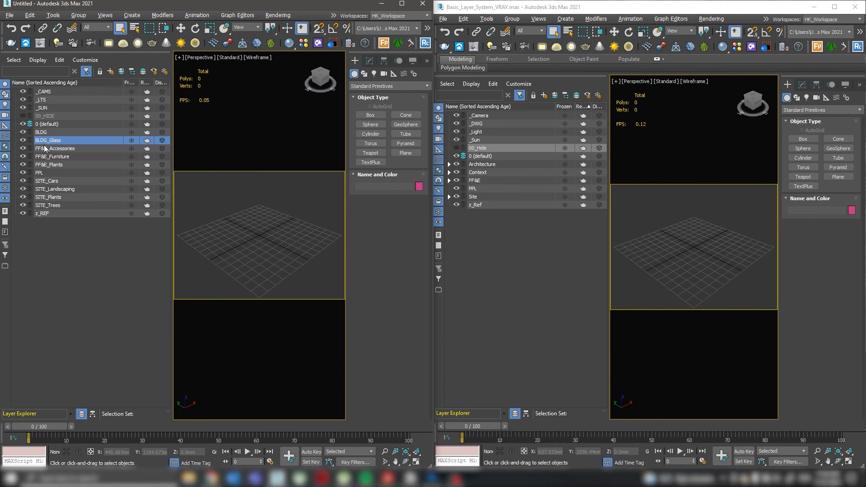
mouse_move(40, 153)
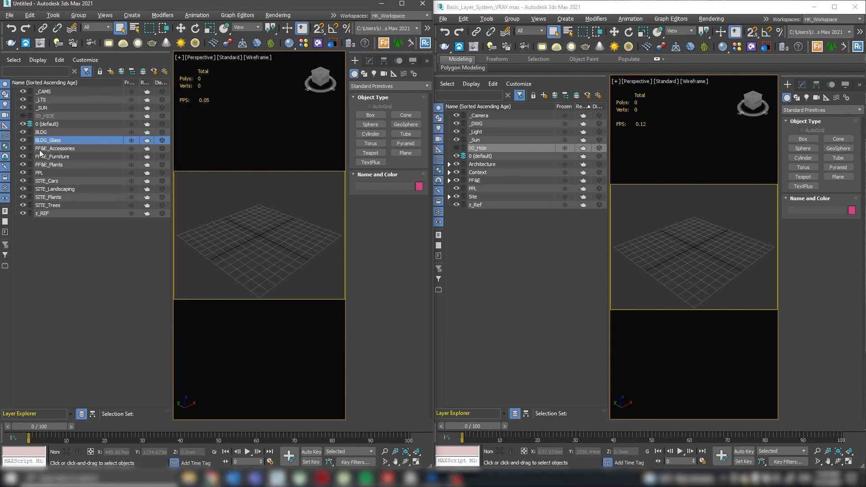
click(54, 148)
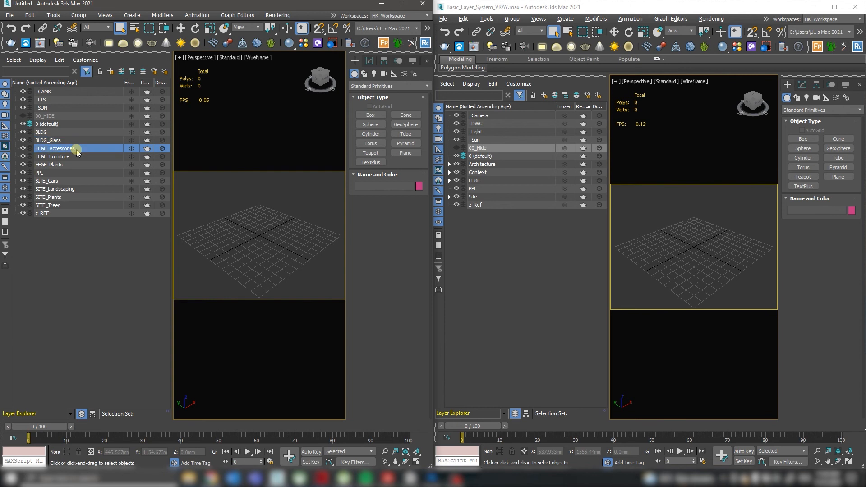
click(52, 157)
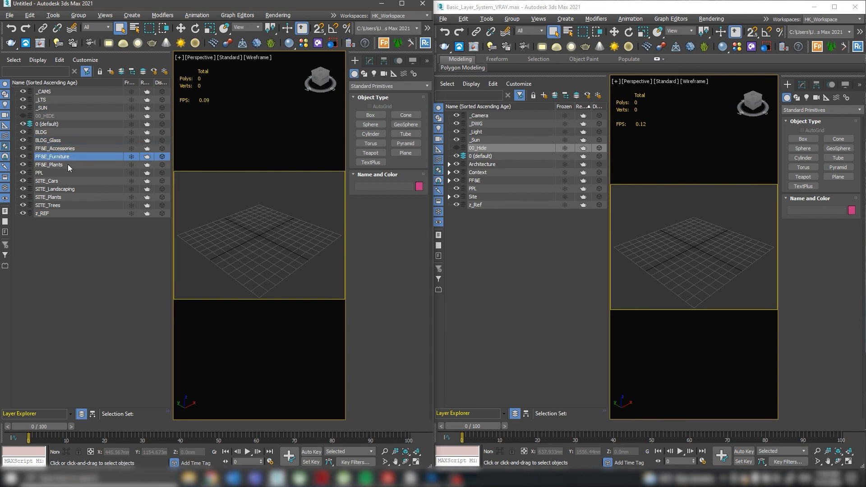
click(48, 165)
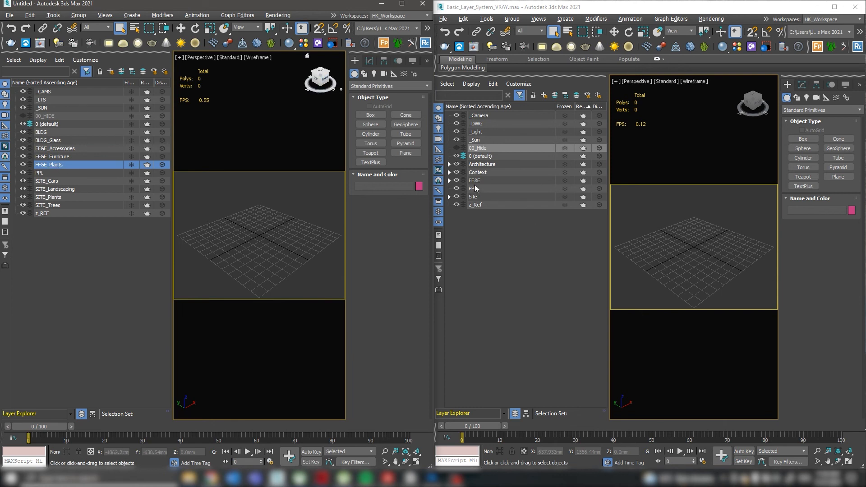
click(449, 180)
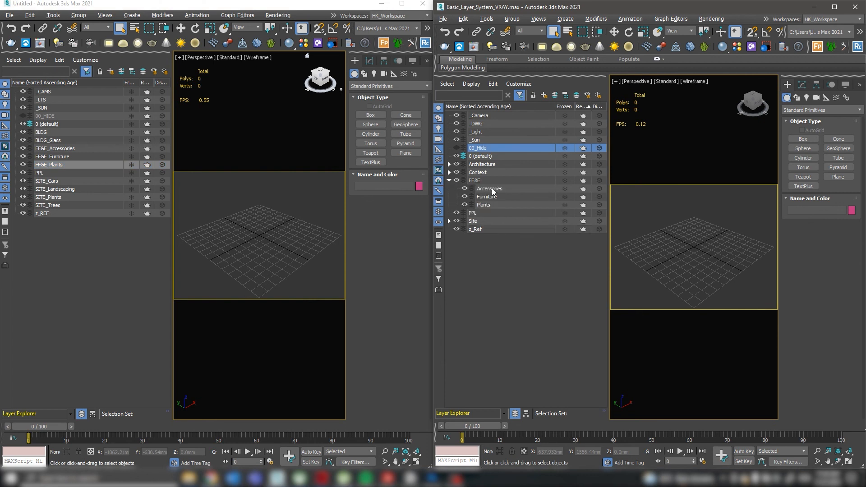
click(483, 204)
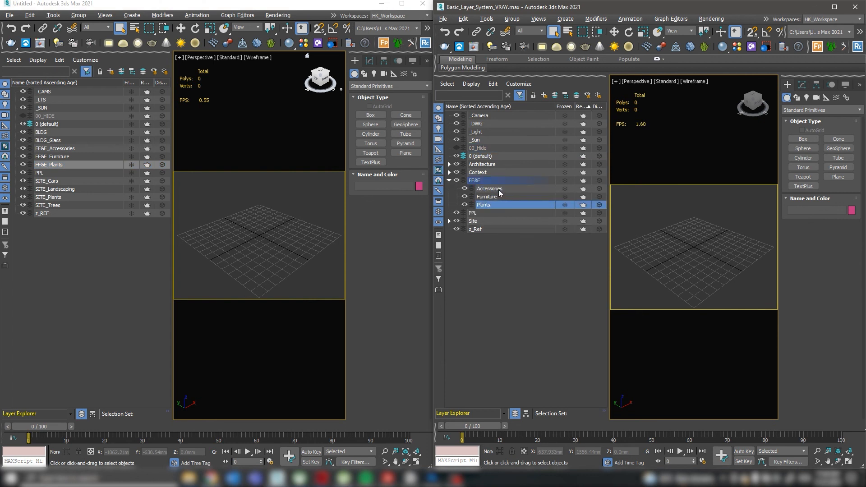
click(490, 188)
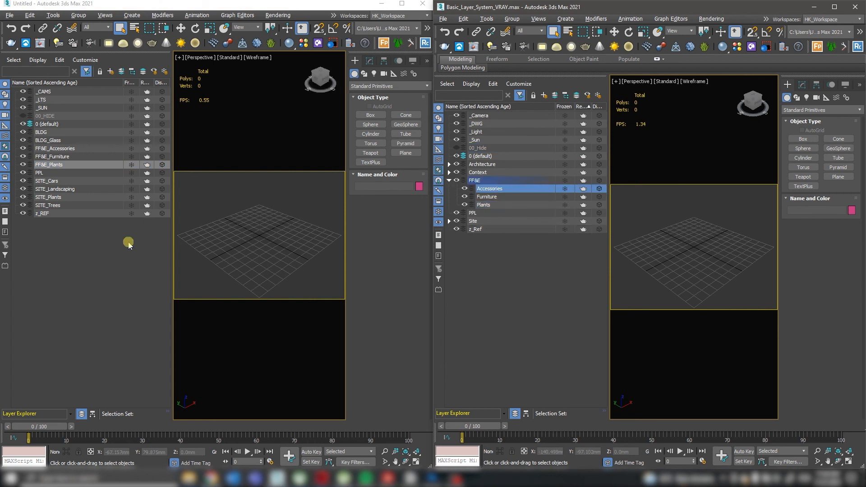
click(47, 181)
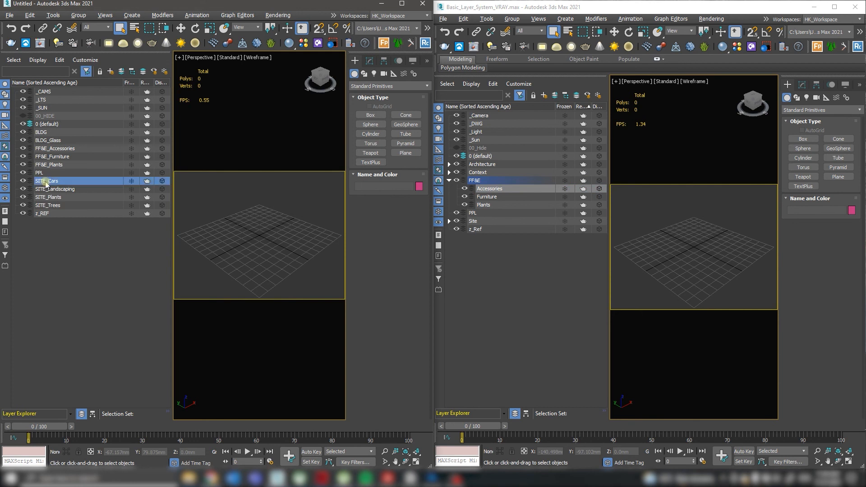
click(48, 197)
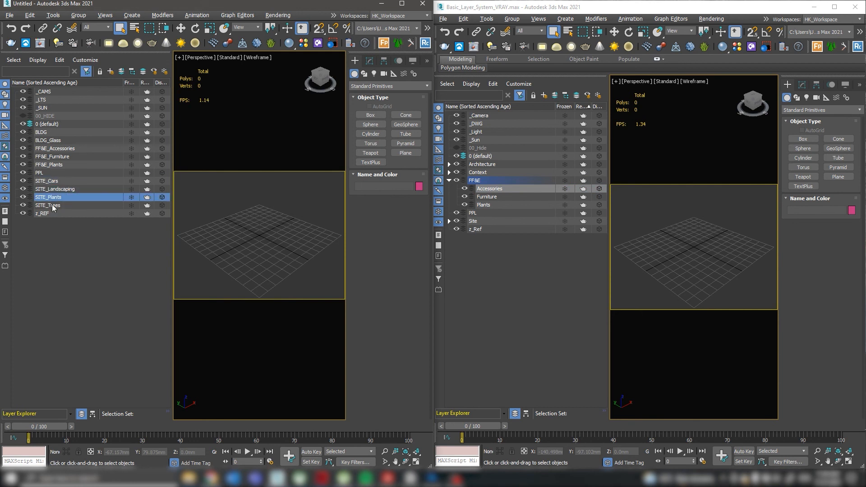
click(47, 205)
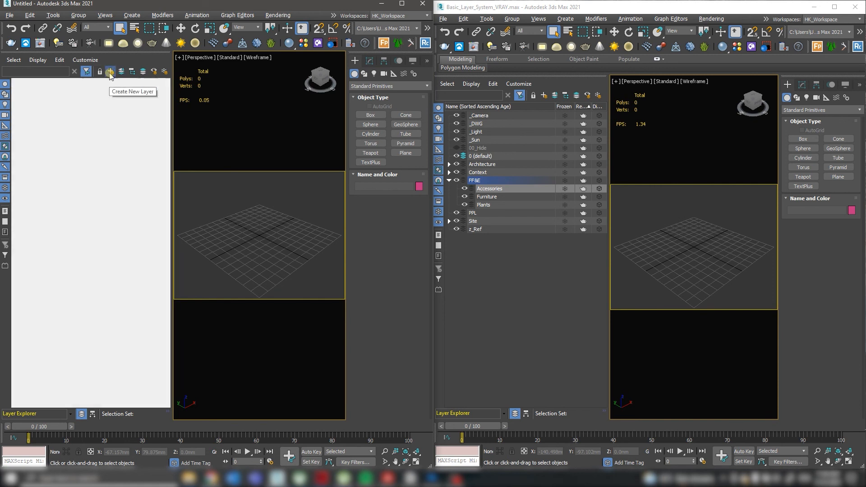
Create a new layer in the first scene to become SITE_Context
click(111, 71)
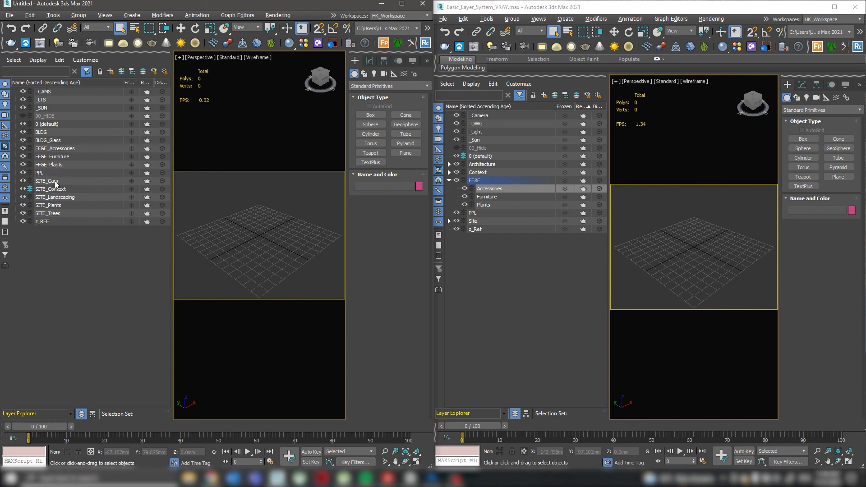
mouse_move(54, 194)
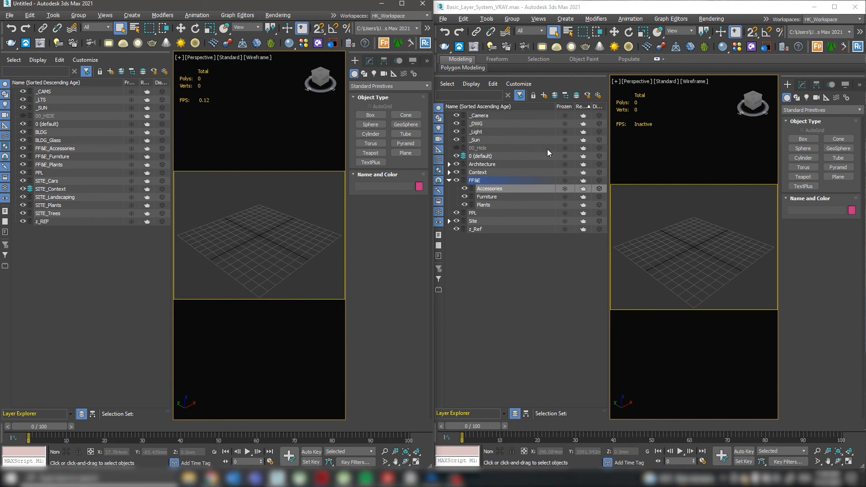
Select _DWG then Architecture in the second scene and expand Architecture's sublayers
click(478, 123)
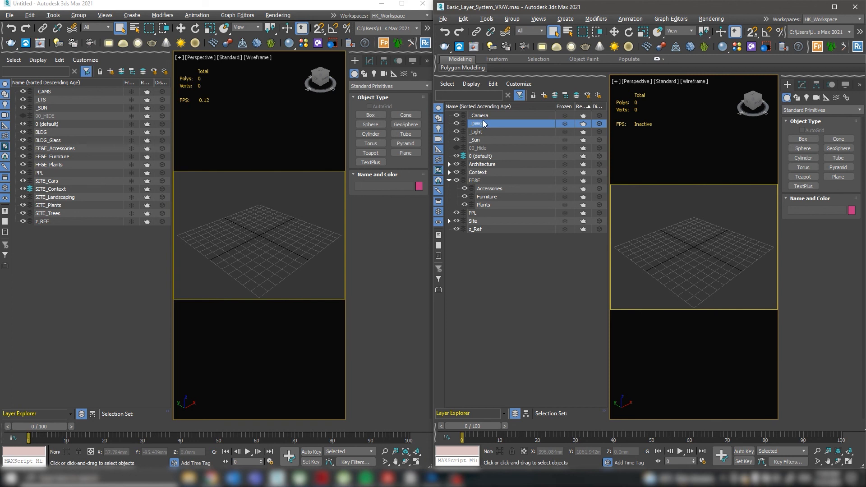
click(482, 165)
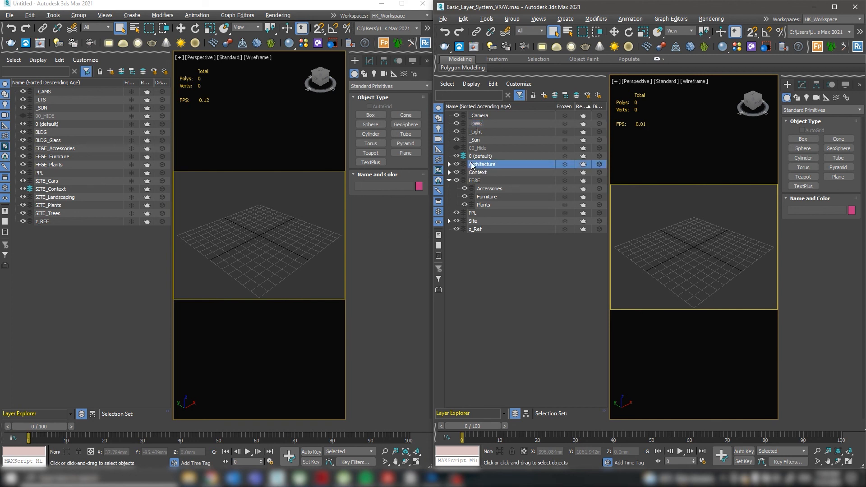
click(450, 164)
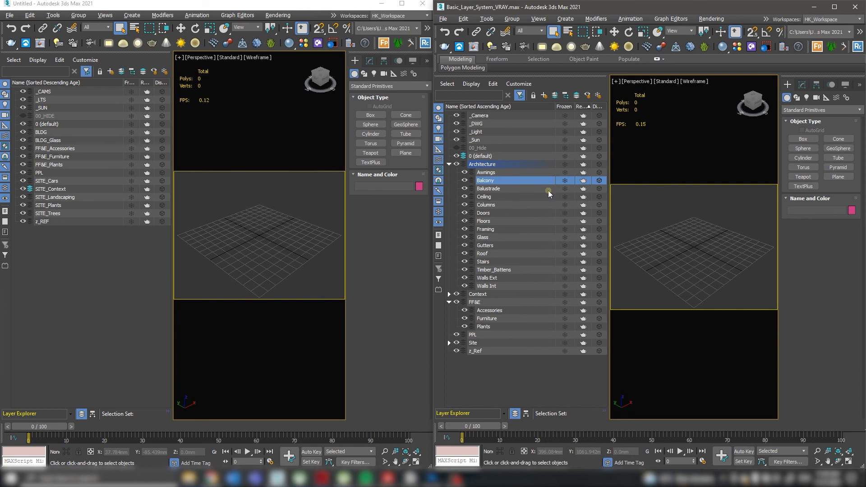
Review the Architecture sublayers Floors, Glass, Timber_Battens and Walls Int
click(484, 197)
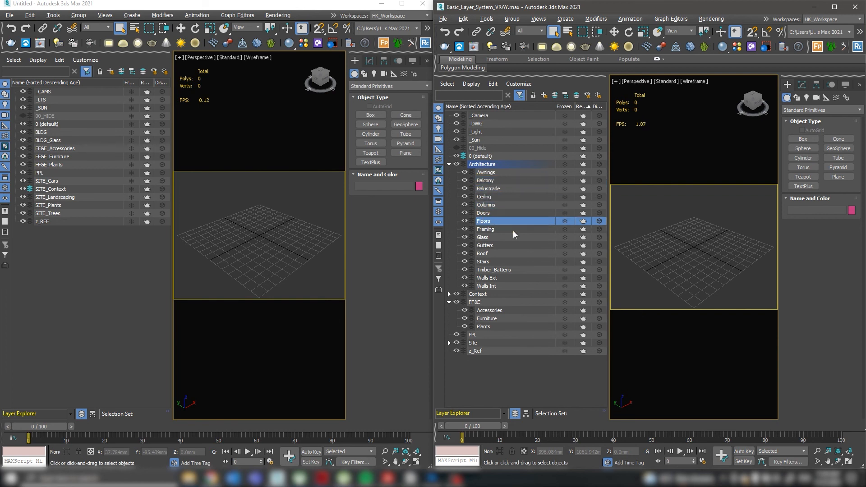
click(483, 237)
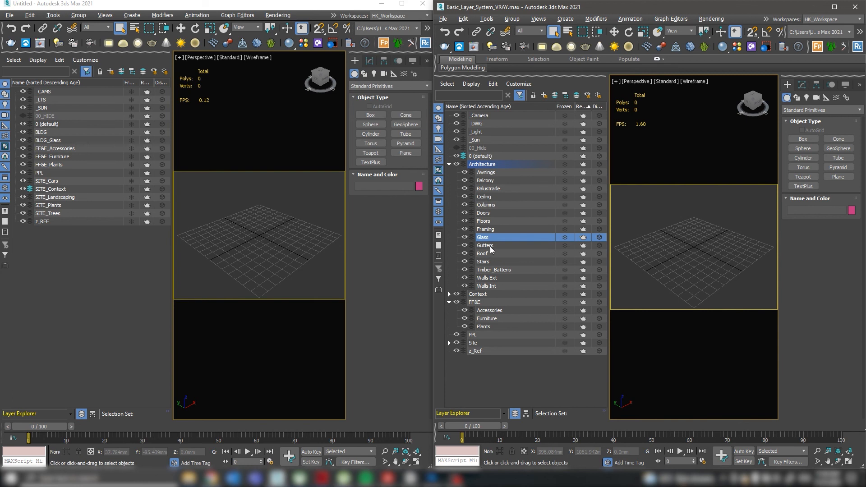
click(494, 270)
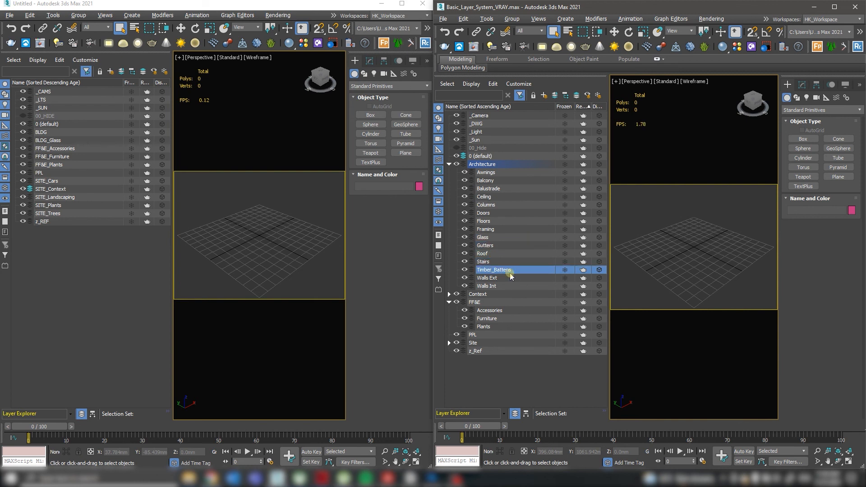
click(486, 286)
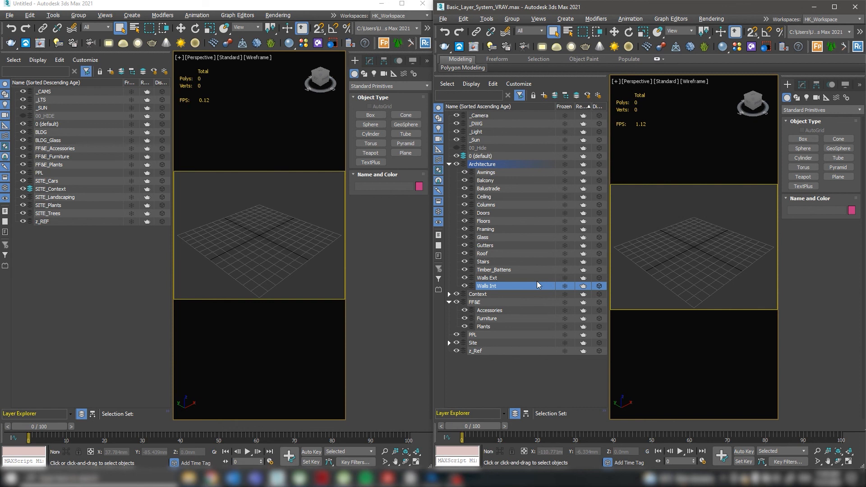
mouse_move(530, 289)
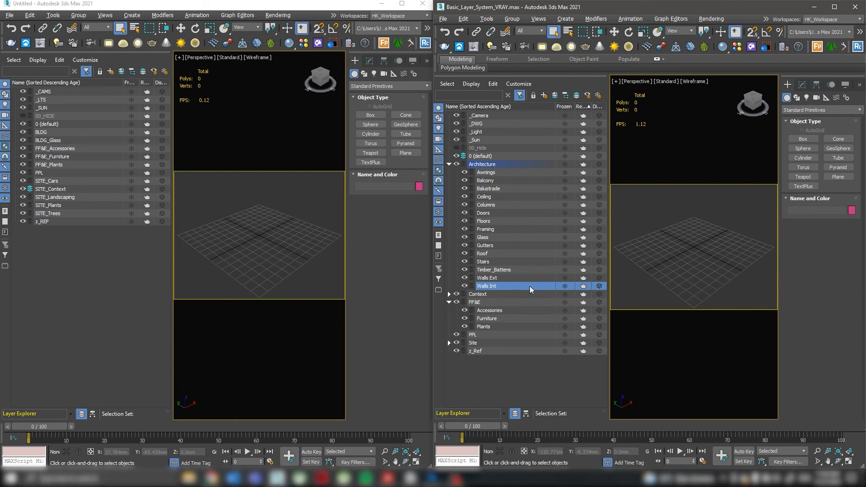
mouse_move(490, 298)
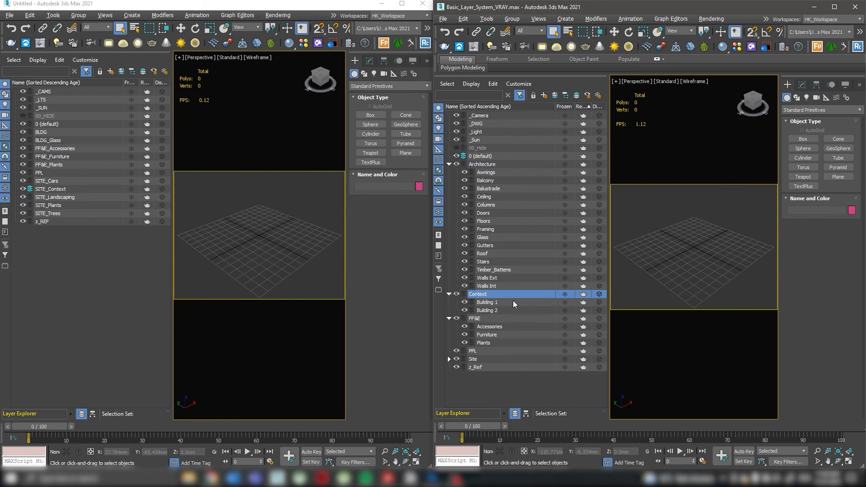
Select Building 2 under Context, expand Site's sublayers, and collapse FF&E
click(495, 311)
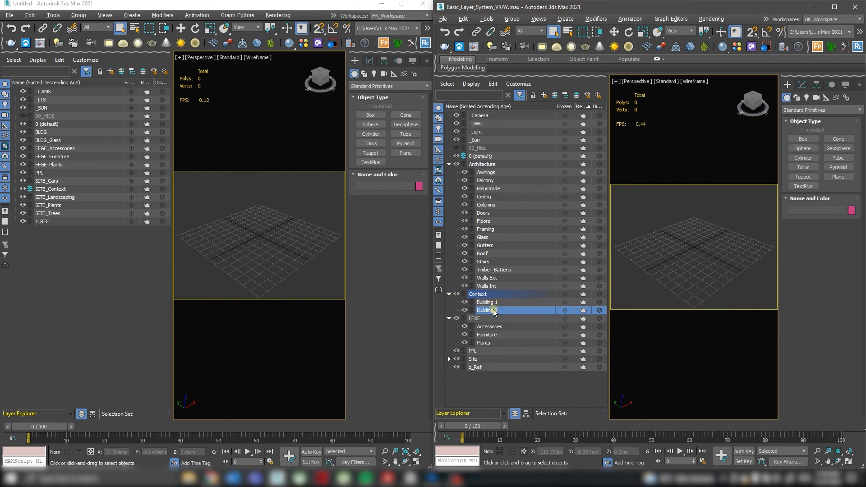
click(487, 359)
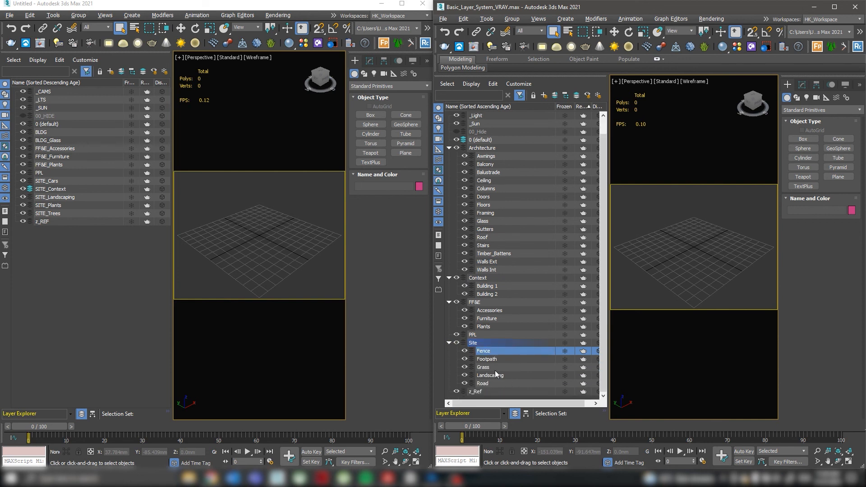
click(490, 375)
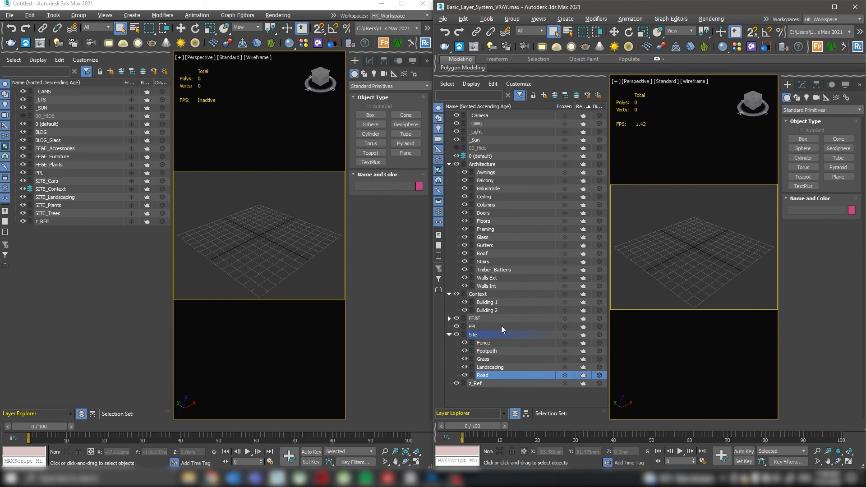
mouse_move(287, 271)
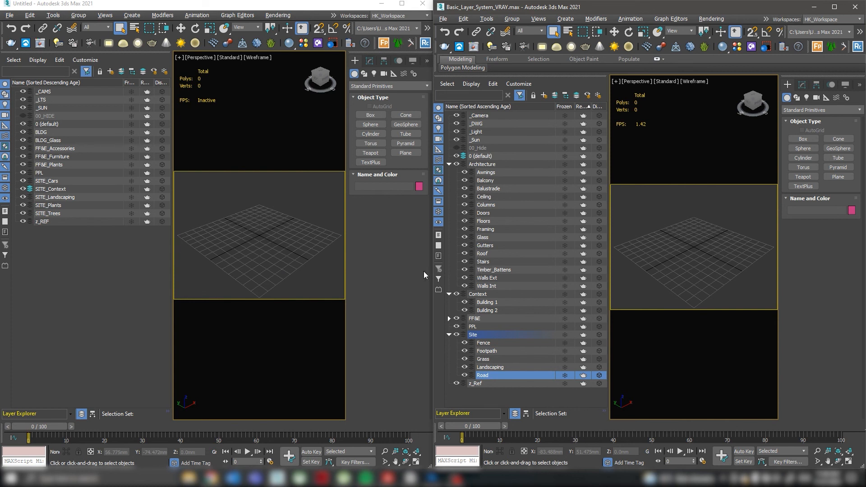
mouse_move(357, 282)
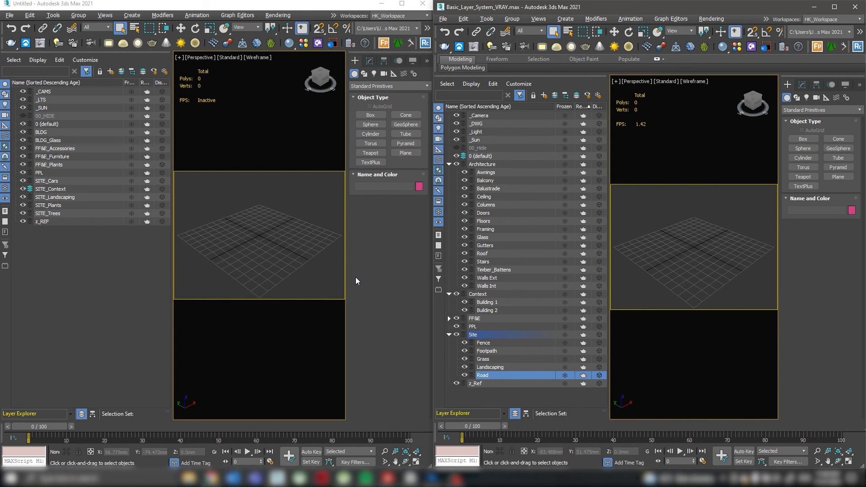
mouse_move(315, 283)
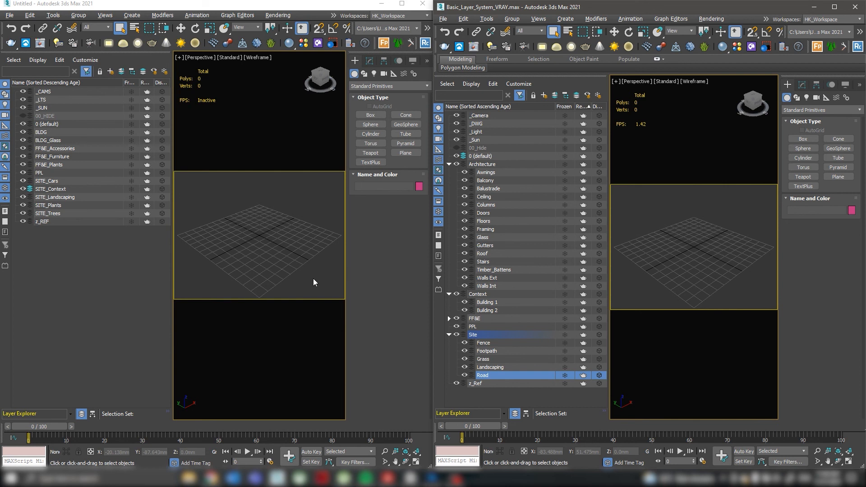
mouse_move(296, 279)
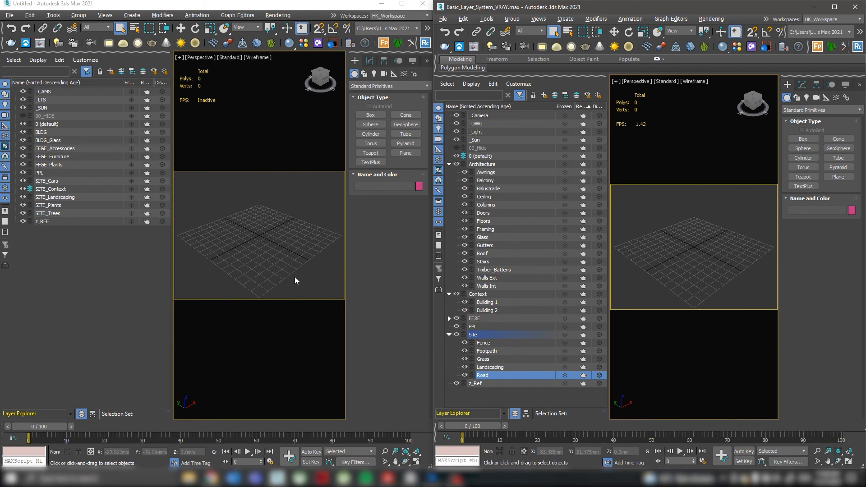
mouse_move(366, 267)
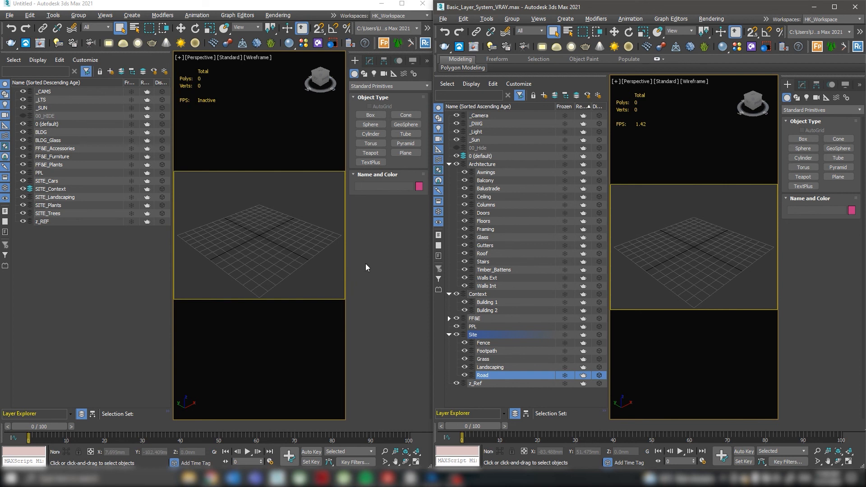